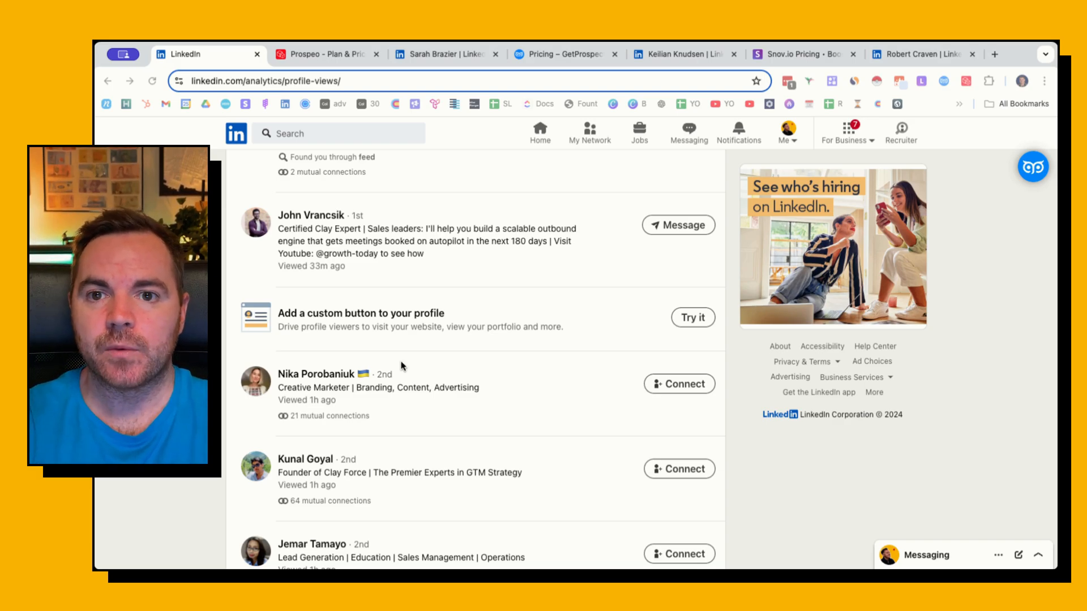
View Snov.io's pricing plans and what the free plan's 50 credits cover
left_click(321, 54)
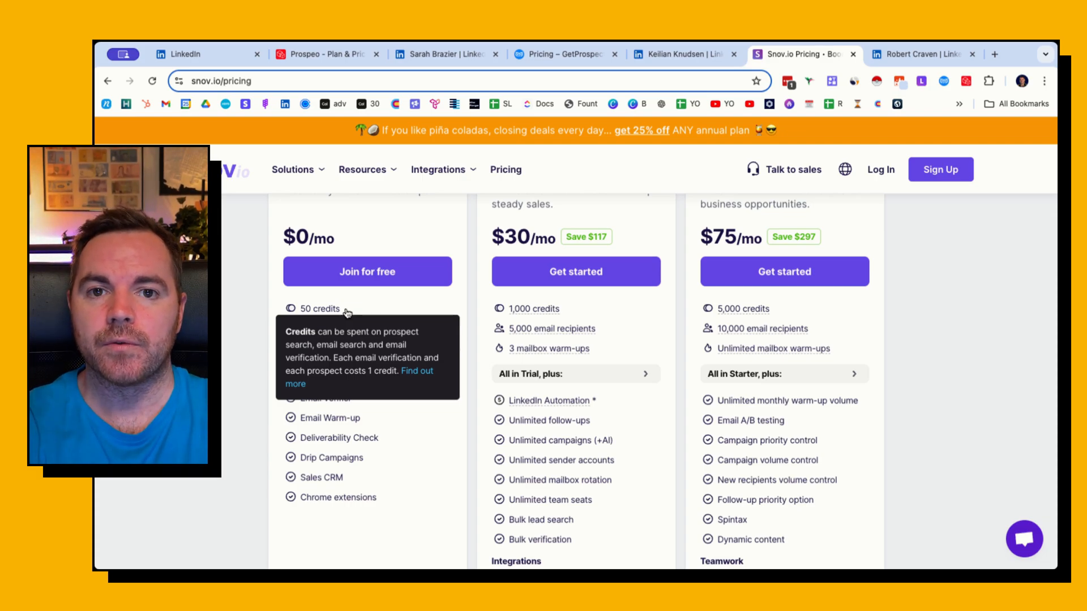
mouse_move(326, 54)
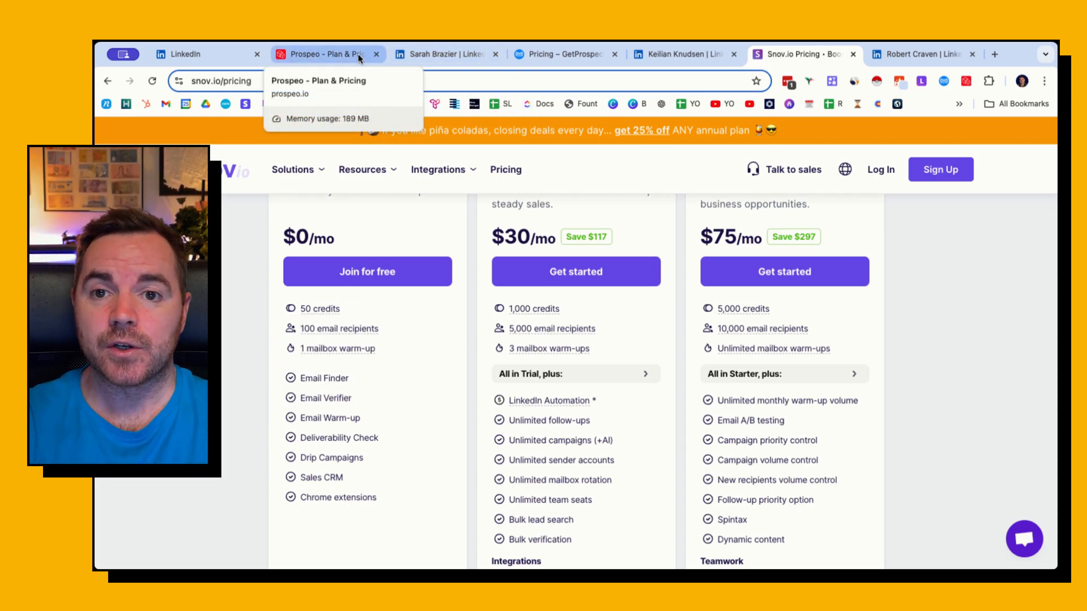
left_click(447, 54)
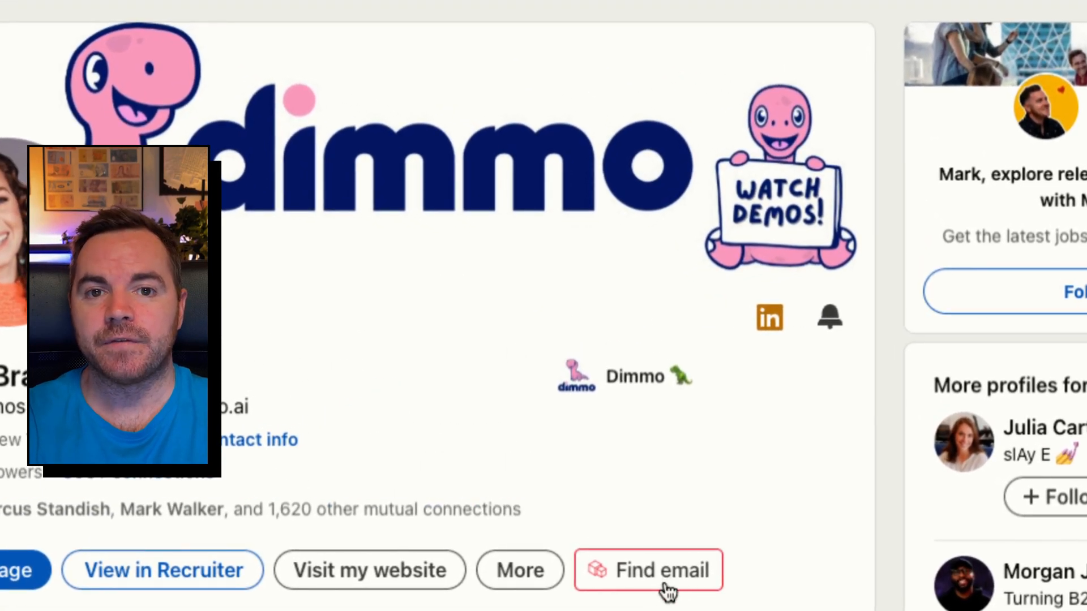
left_click(647, 569)
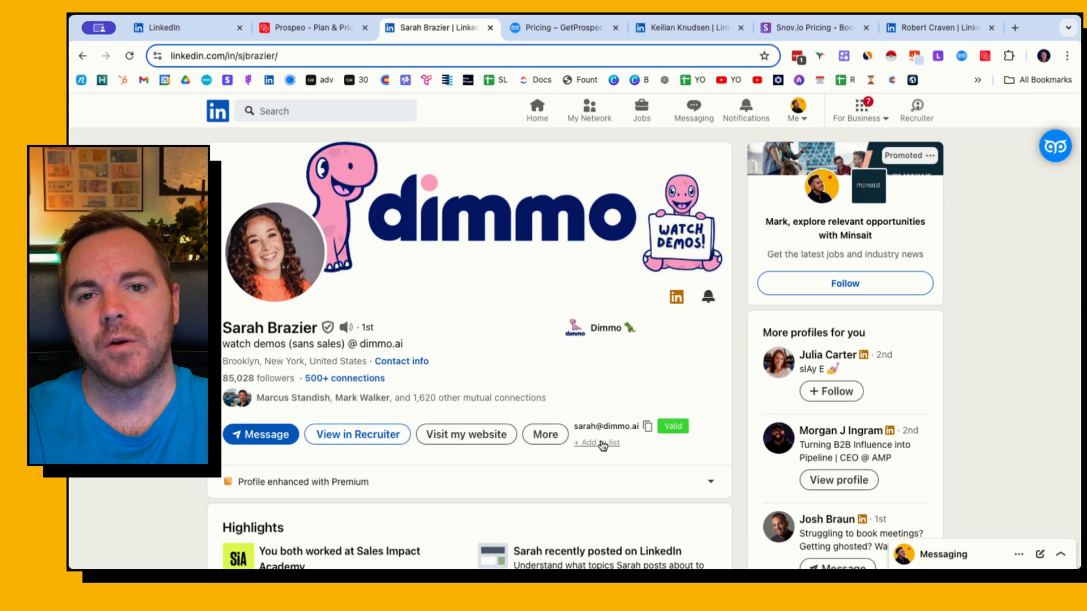
left_click(562, 27)
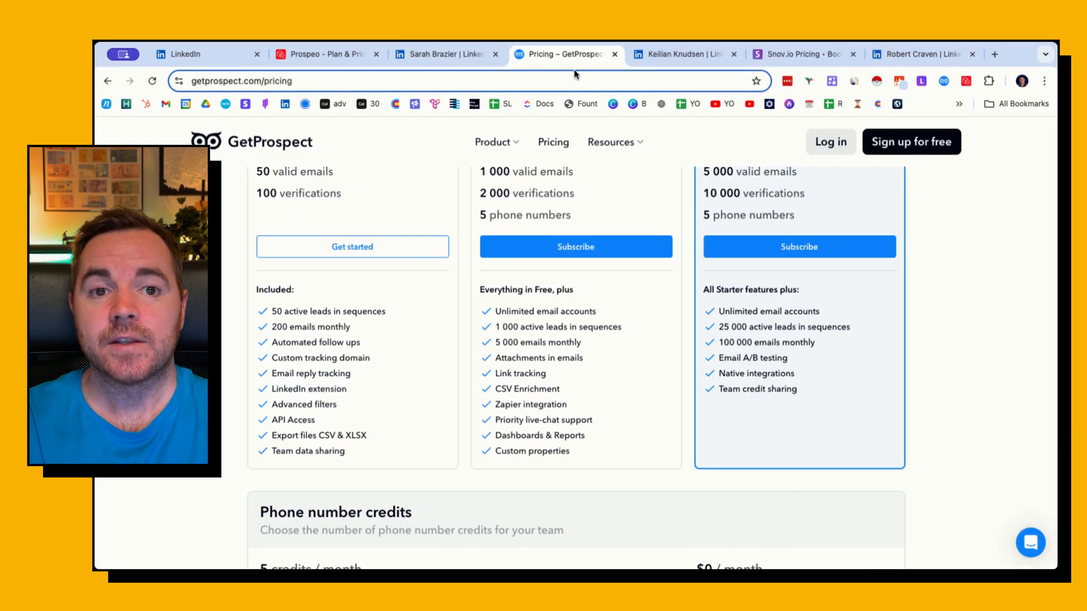
left_click(683, 54)
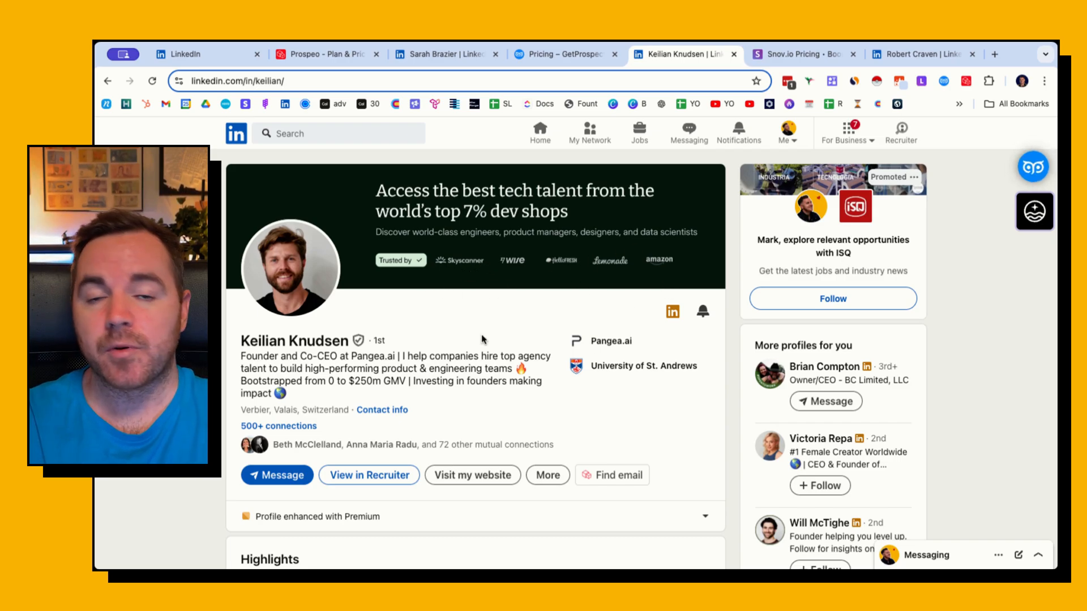
mouse_move(949, 215)
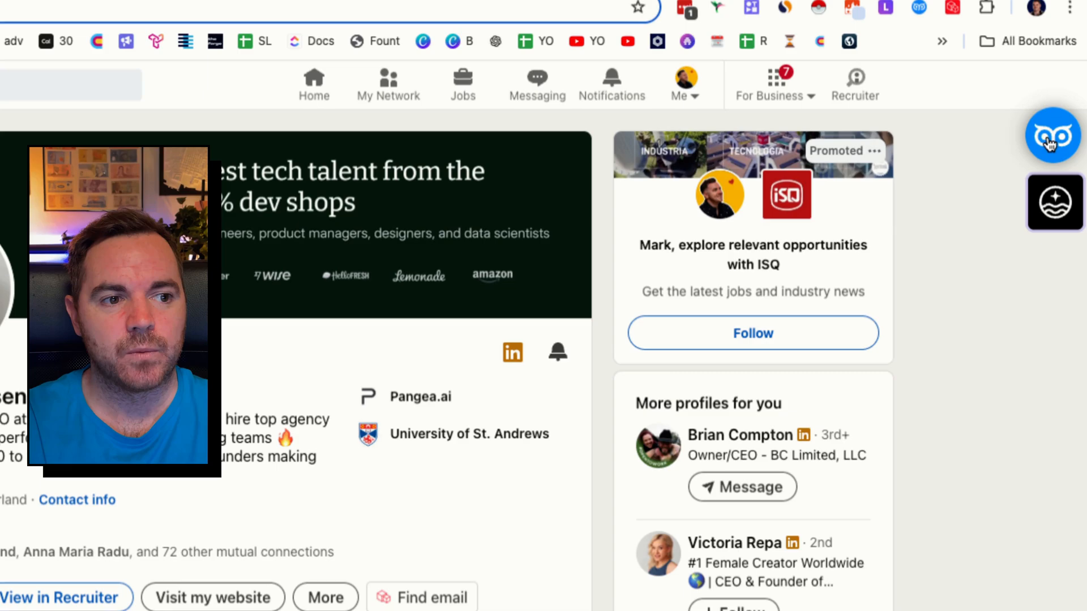
left_click(1053, 136)
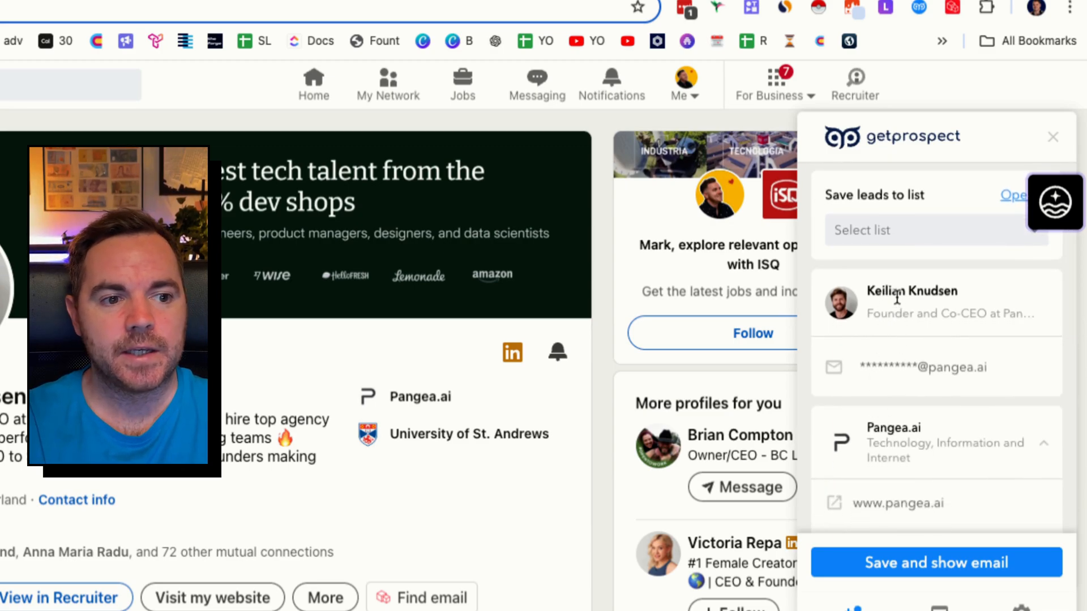
scroll("down", 3)
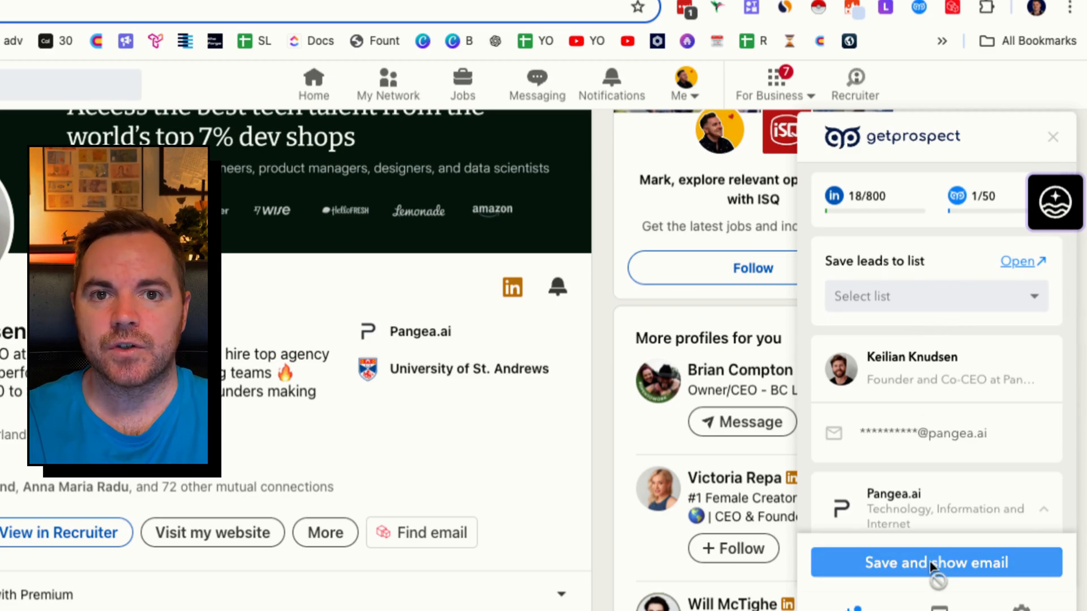
left_click(936, 562)
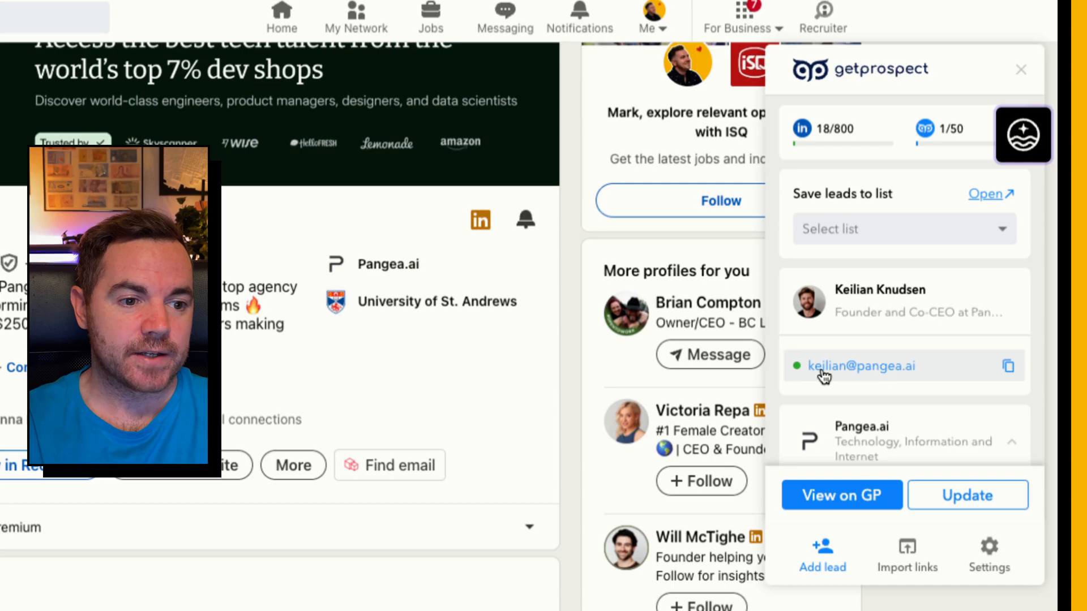
mouse_move(797, 365)
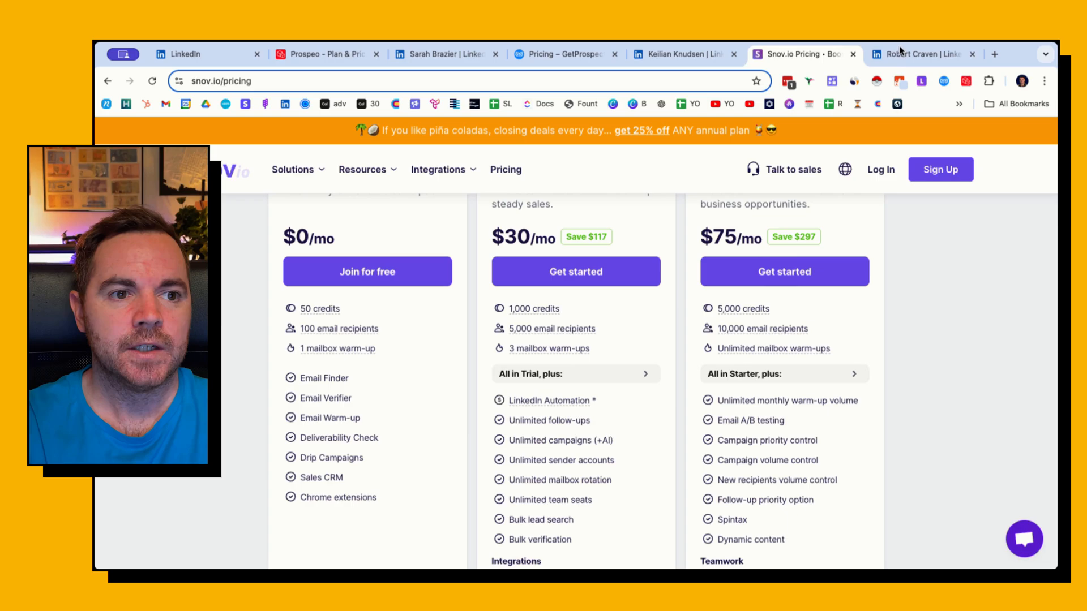
left_click(922, 55)
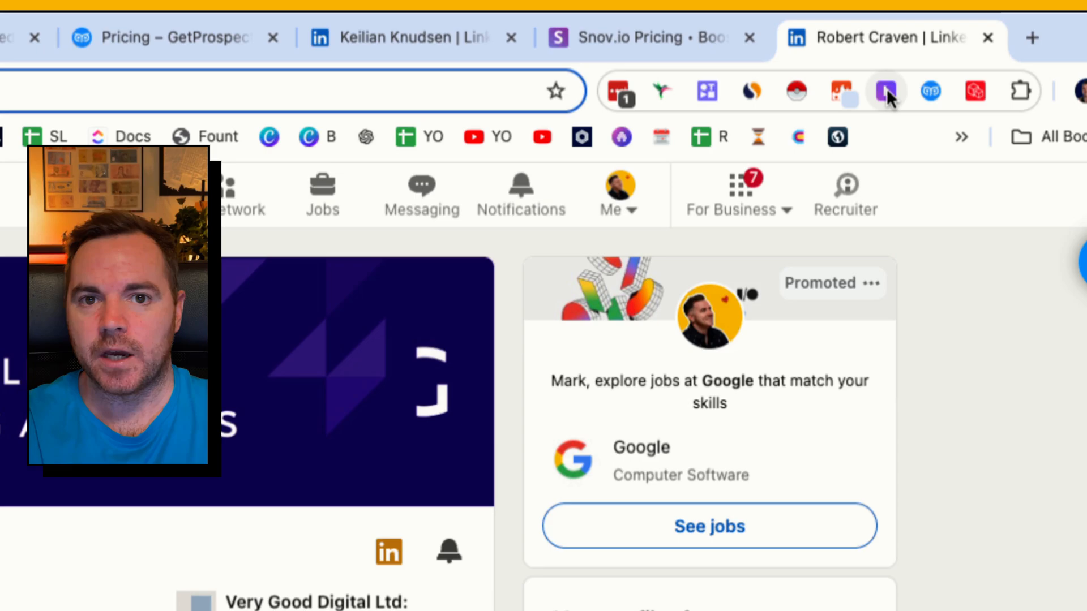
left_click(885, 91)
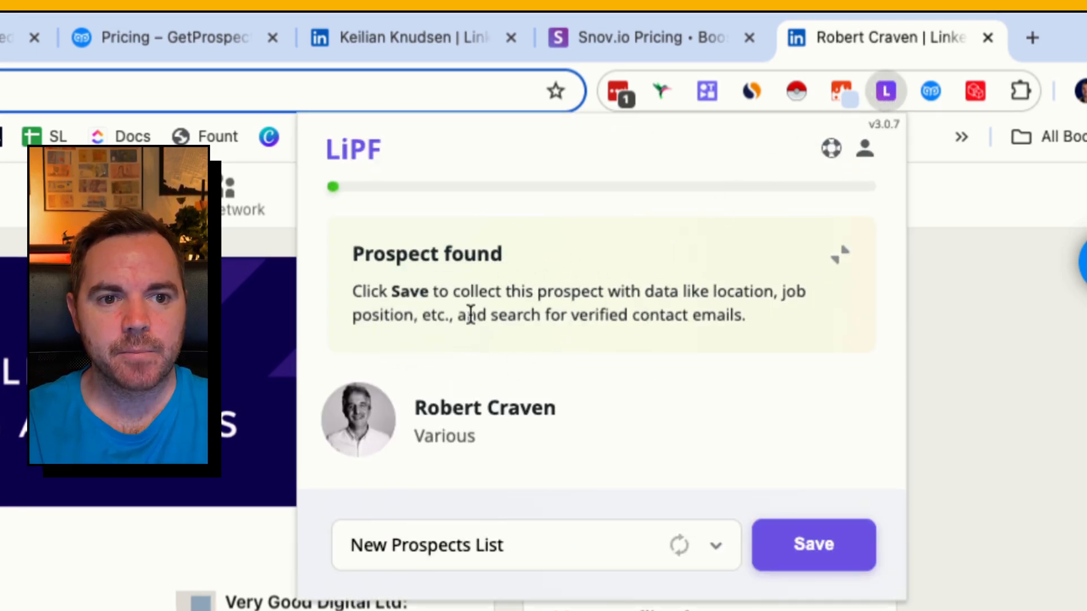
left_click(813, 544)
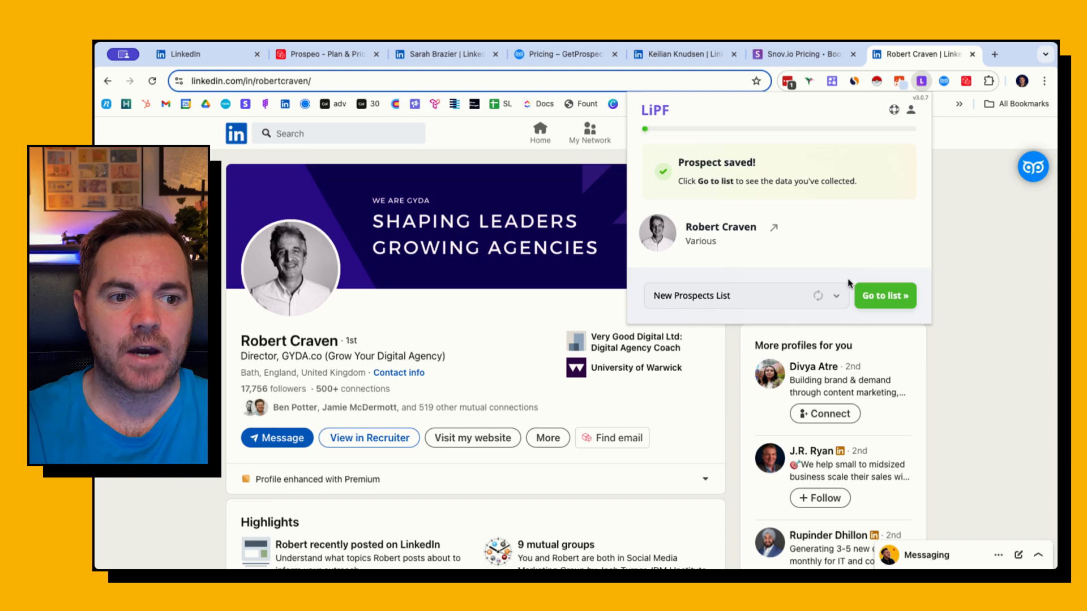
left_click(884, 296)
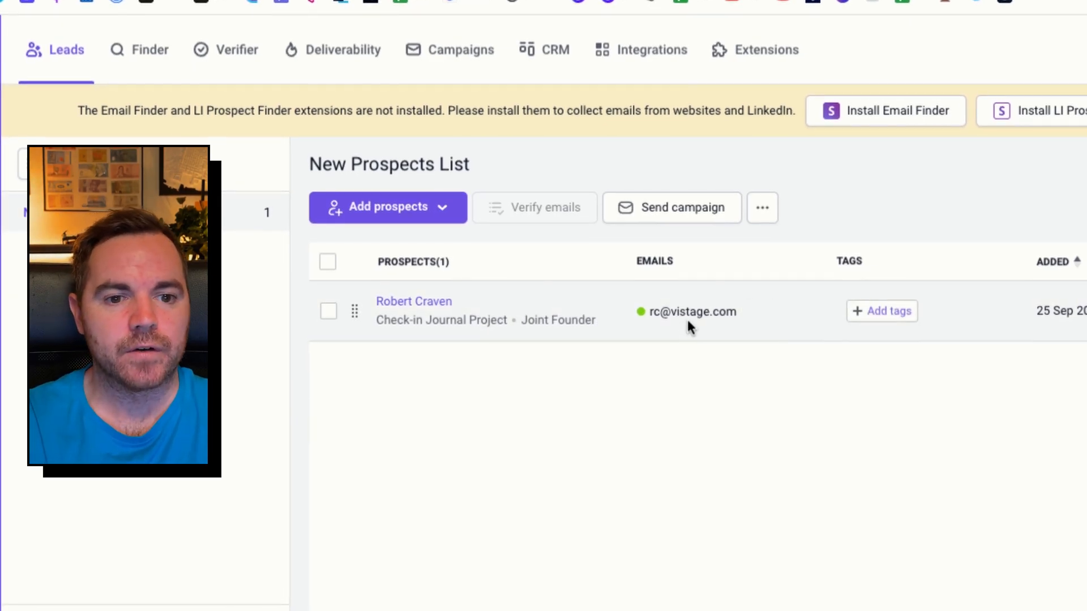
mouse_move(688, 311)
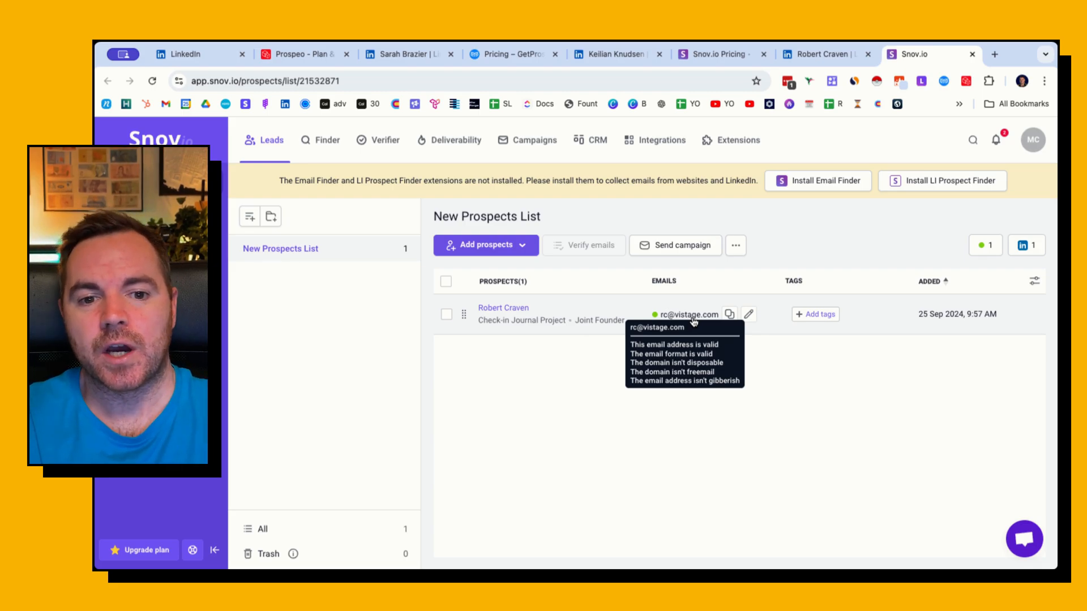
left_click(825, 54)
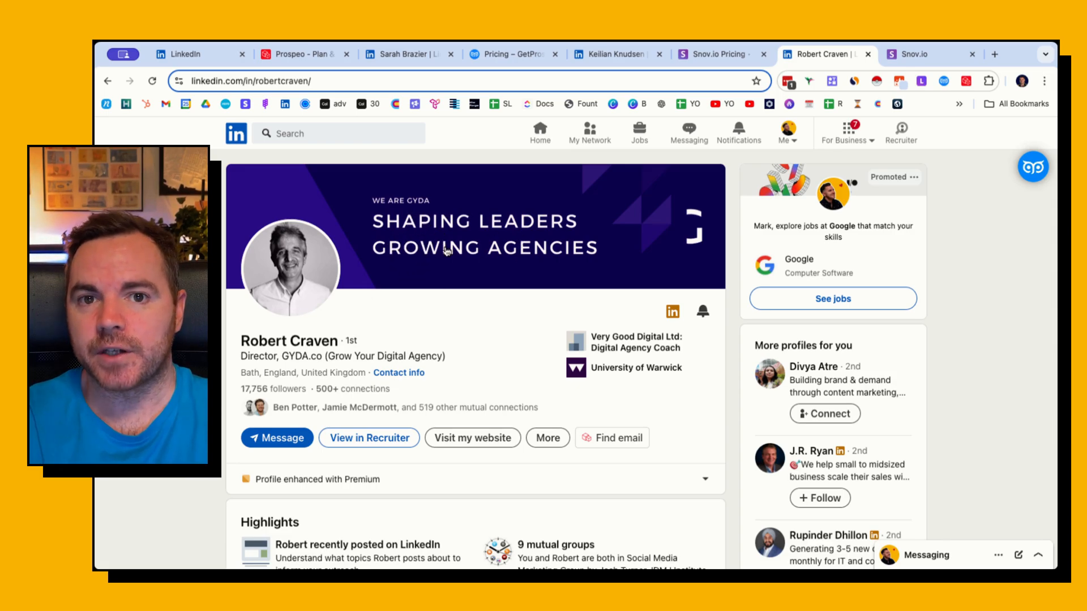
left_click(910, 55)
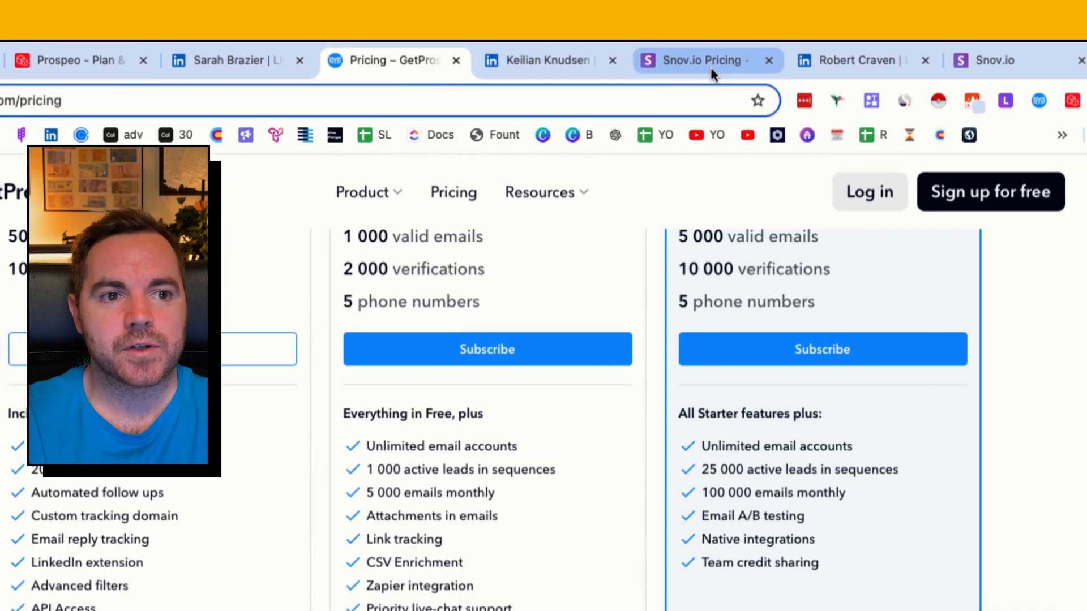
Switch back to Snov.io's pricing page with the free, $30 and $75 plans
left_click(699, 60)
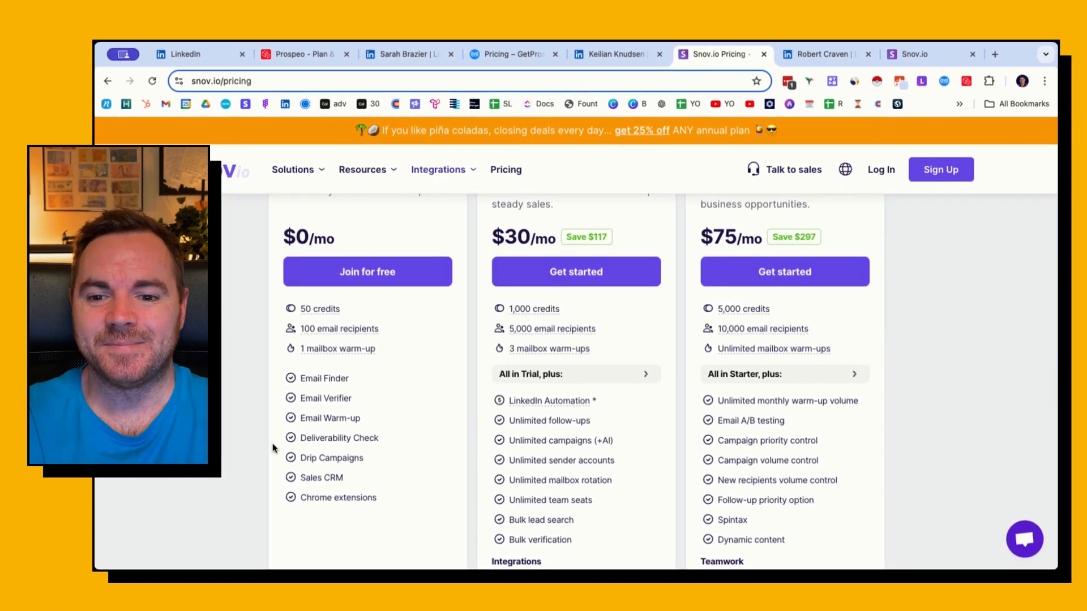